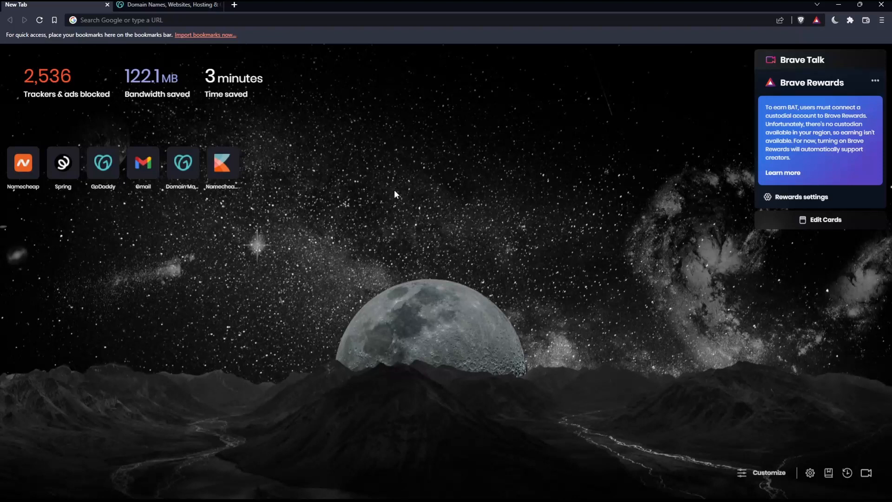
pyautogui.moveTo(369, 180)
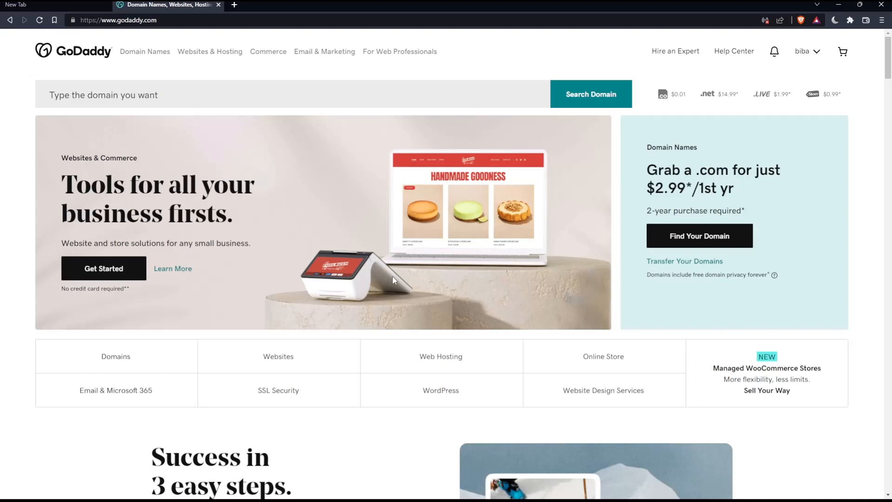
pyautogui.moveTo(160, 76)
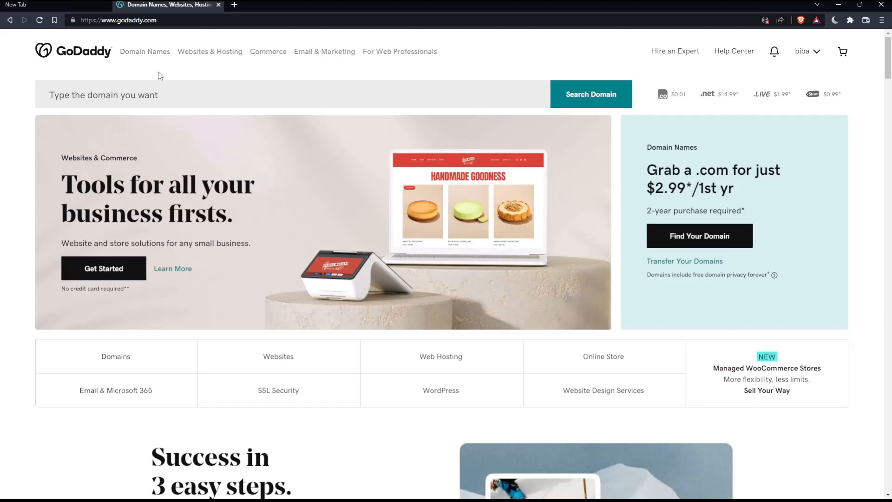
pyautogui.scroll(-3)
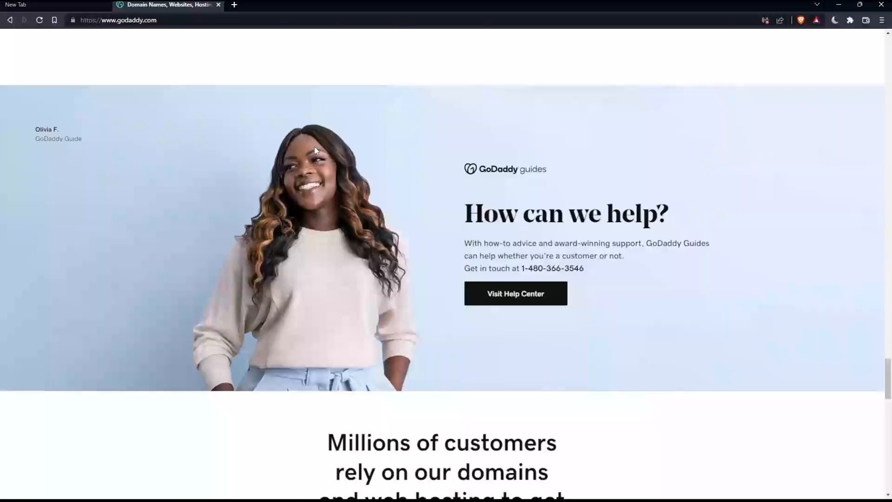
pyautogui.scroll(-3)
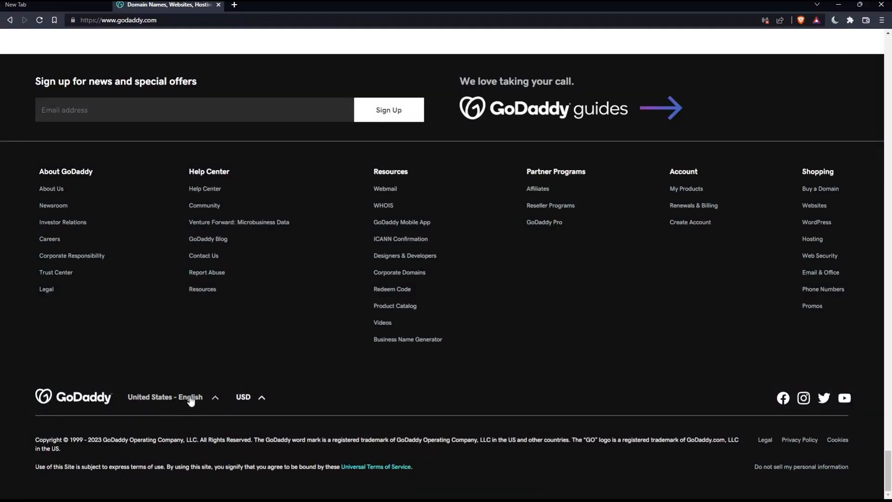
pyautogui.click(165, 396)
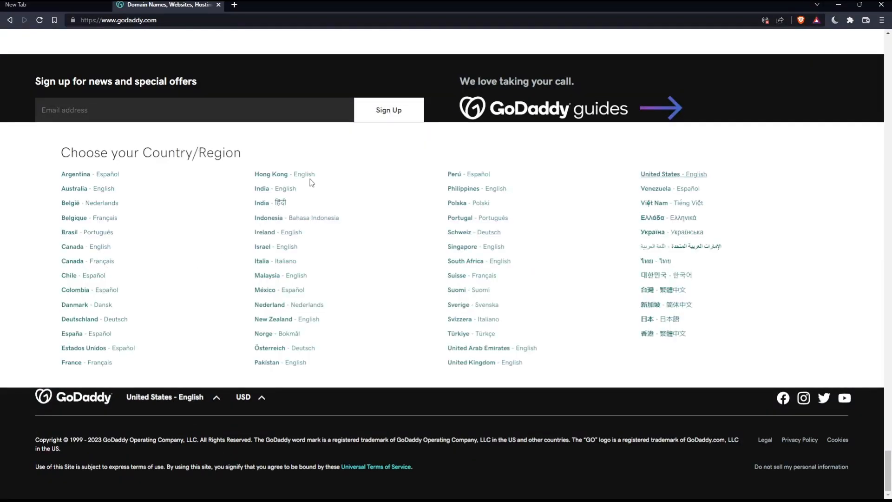
pyautogui.moveTo(304, 199)
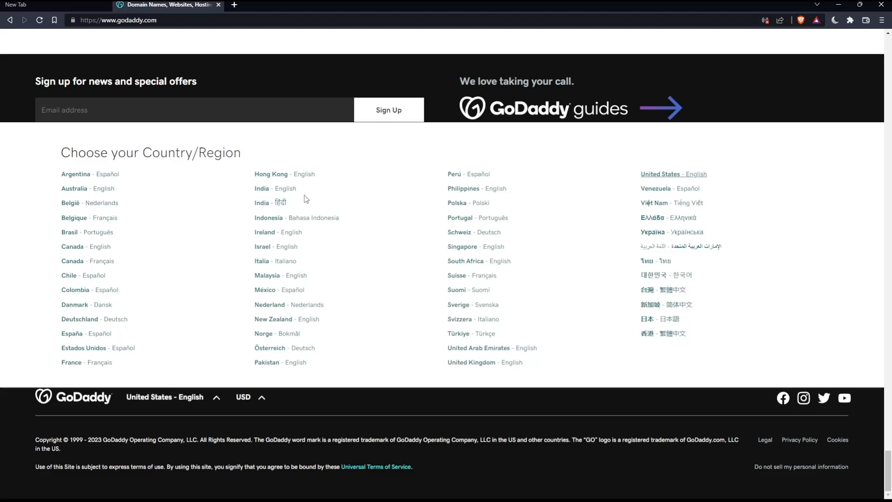
pyautogui.moveTo(337, 415)
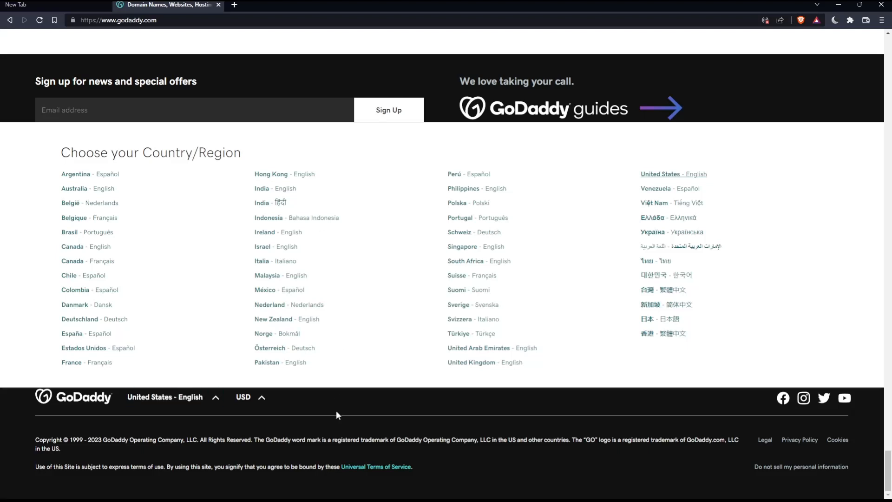
pyautogui.click(243, 396)
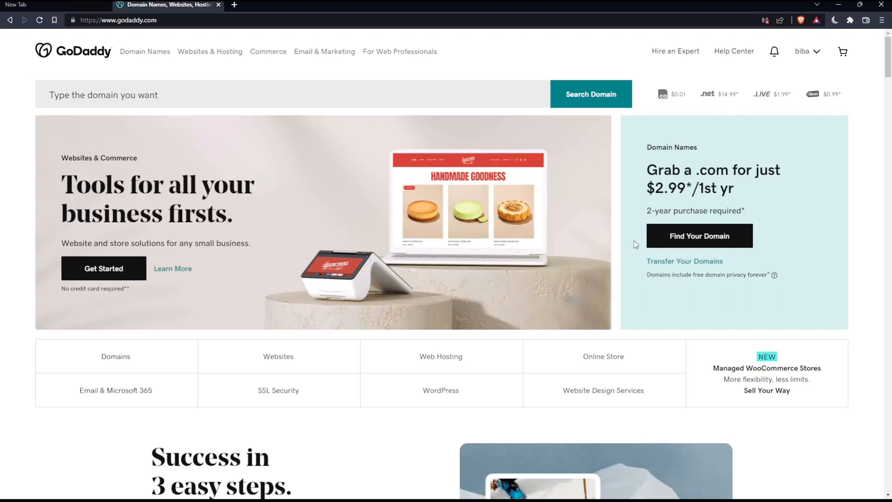
pyautogui.moveTo(820, 53)
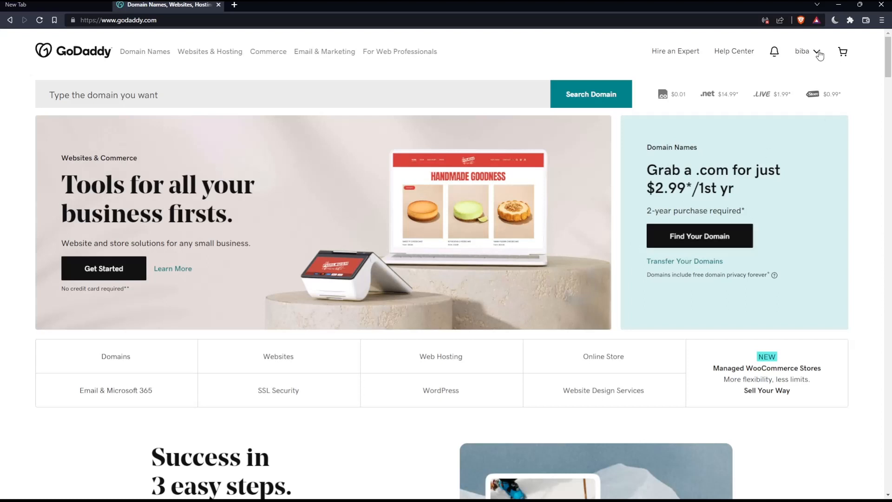
pyautogui.click(803, 51)
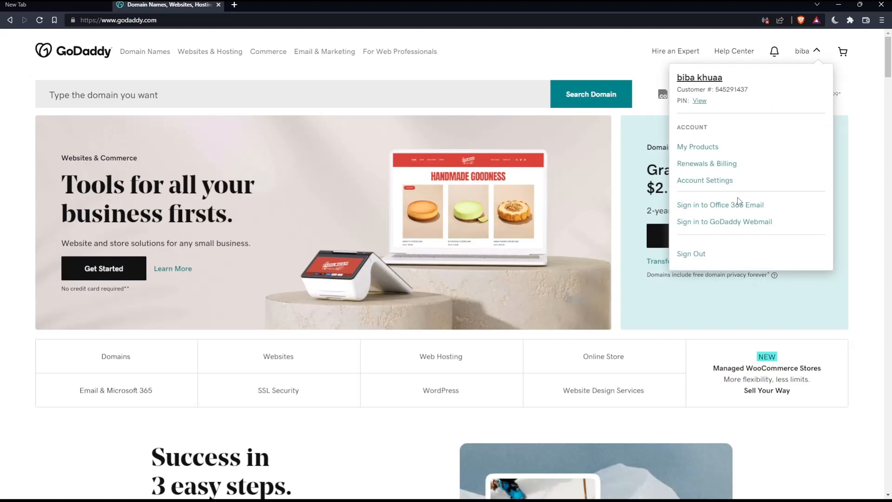
pyautogui.moveTo(698, 147)
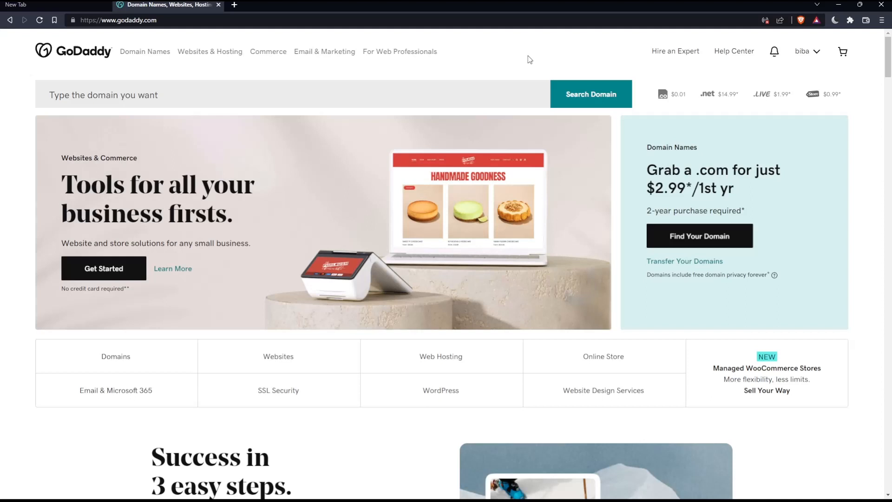
pyautogui.moveTo(477, 269)
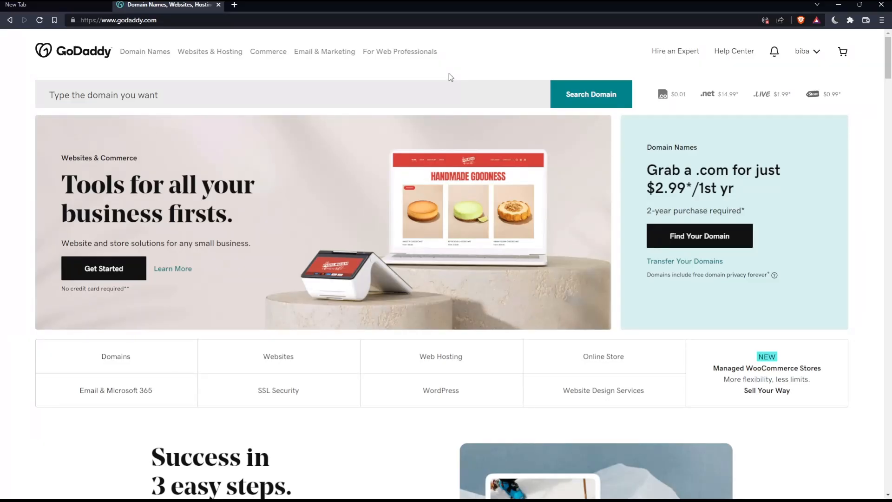
pyautogui.moveTo(333, 63)
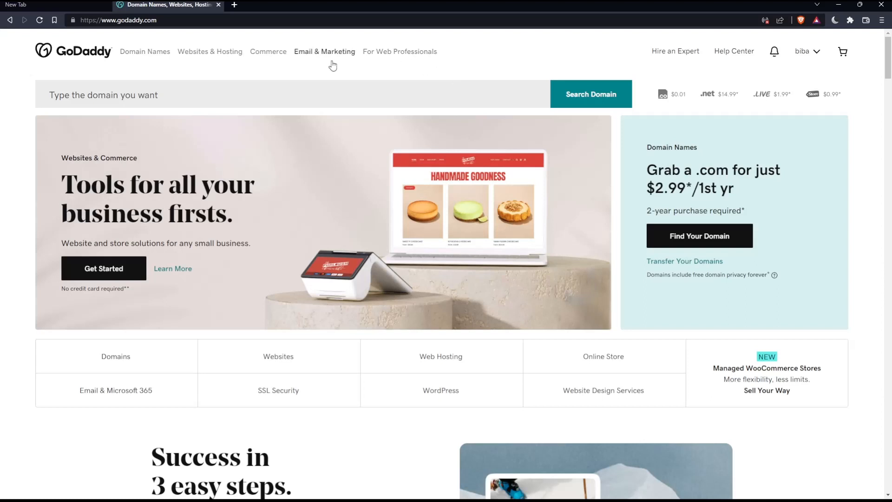
pyautogui.moveTo(240, 12)
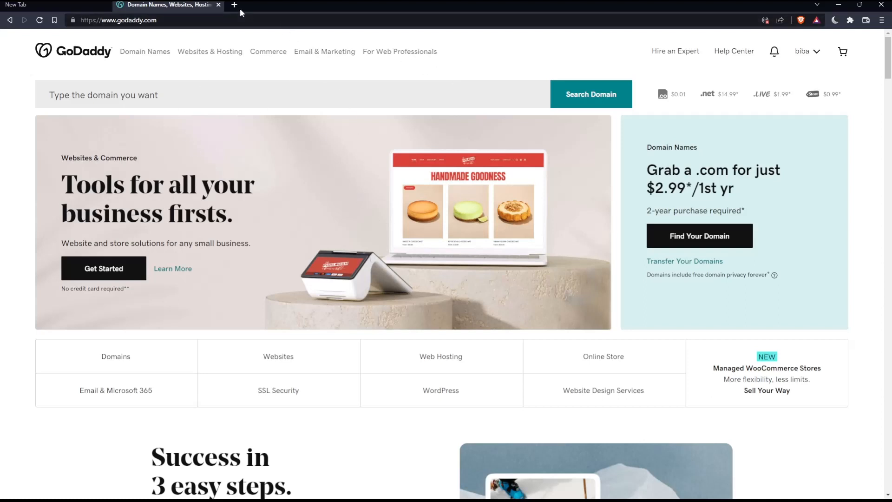
pyautogui.click(233, 5)
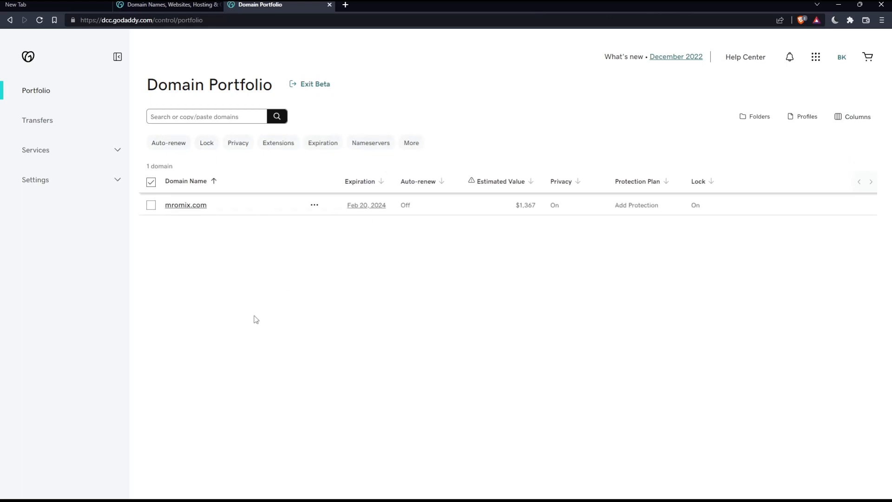
# - Select mromix.com in the Domain Portfolio and open the More actions menu
pyautogui.click(151, 205)
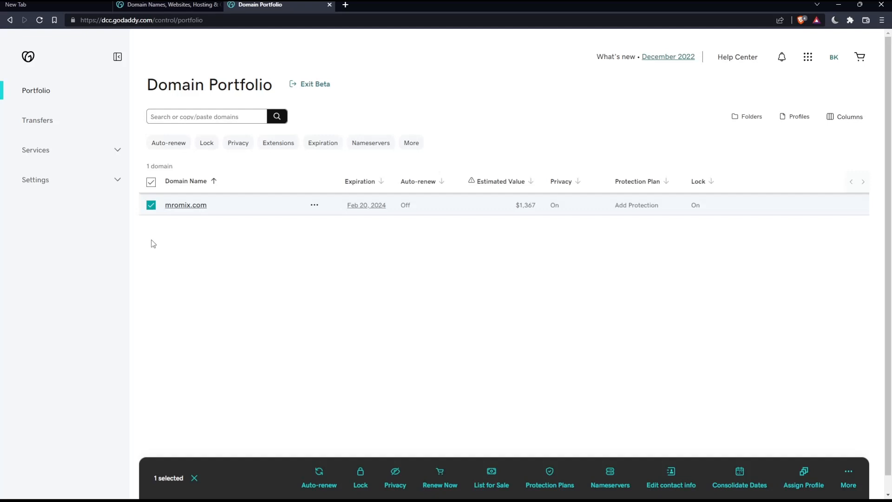
pyautogui.moveTo(586, 479)
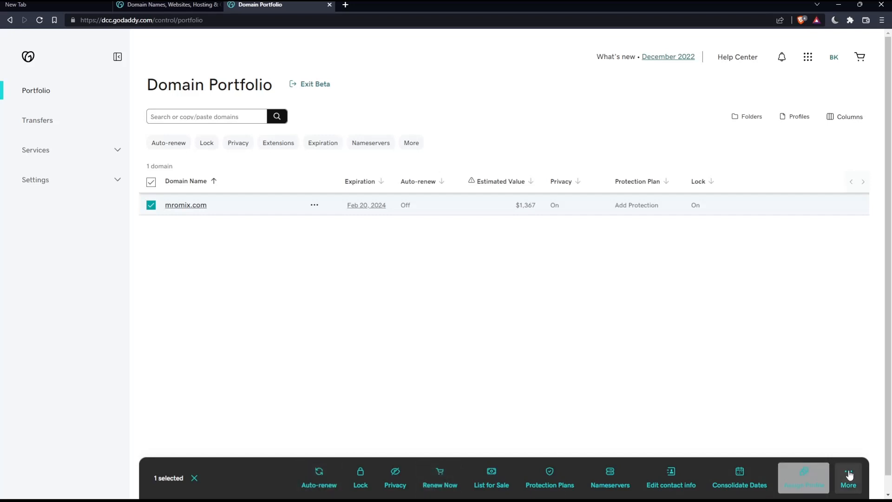
pyautogui.click(847, 478)
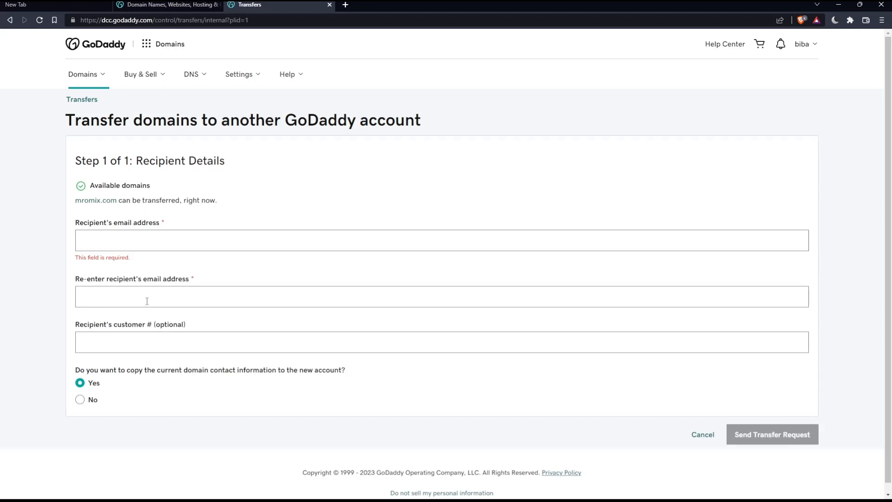
pyautogui.moveTo(128, 240)
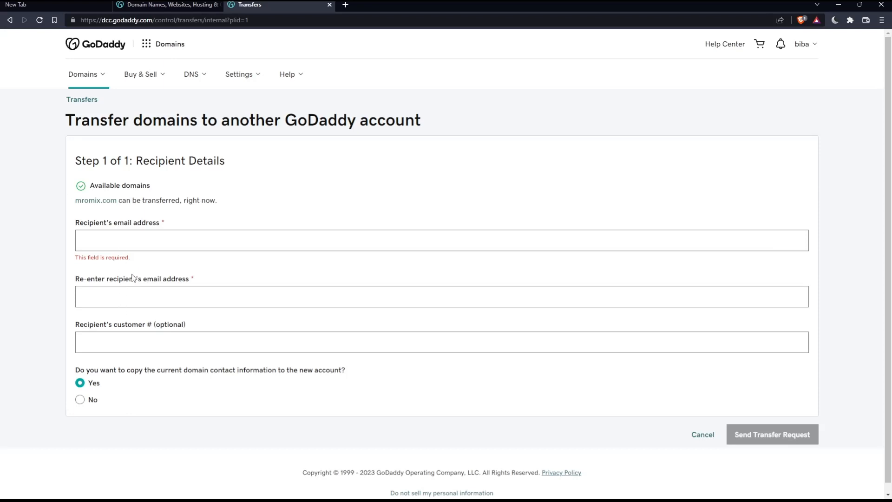
pyautogui.moveTo(161, 296)
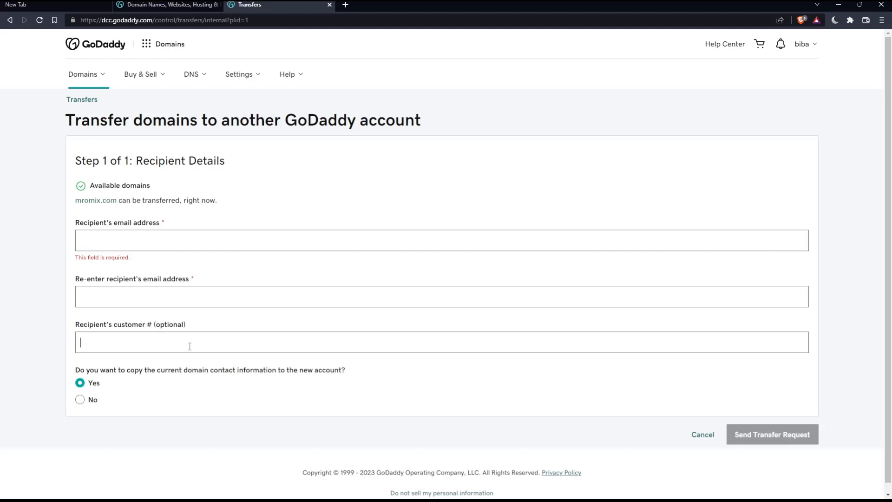
pyautogui.moveTo(101, 383)
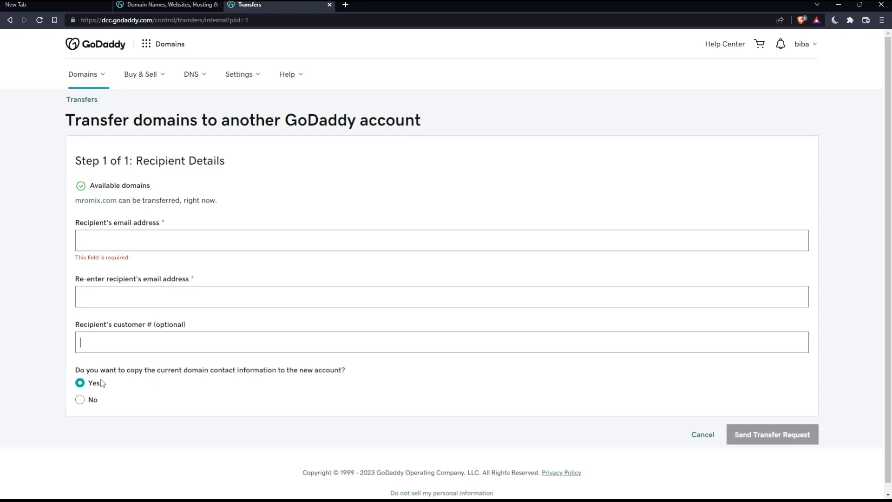
pyautogui.moveTo(126, 340)
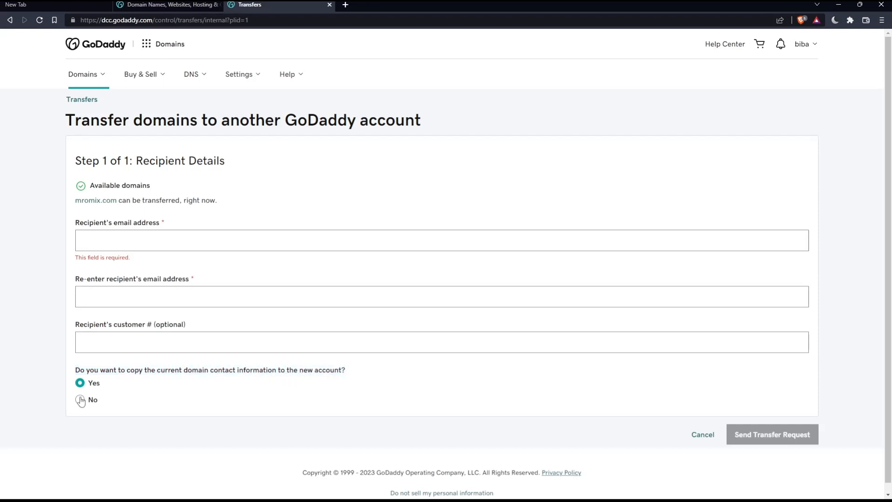
# - Set copying current contact information to the new account to No
pyautogui.click(79, 400)
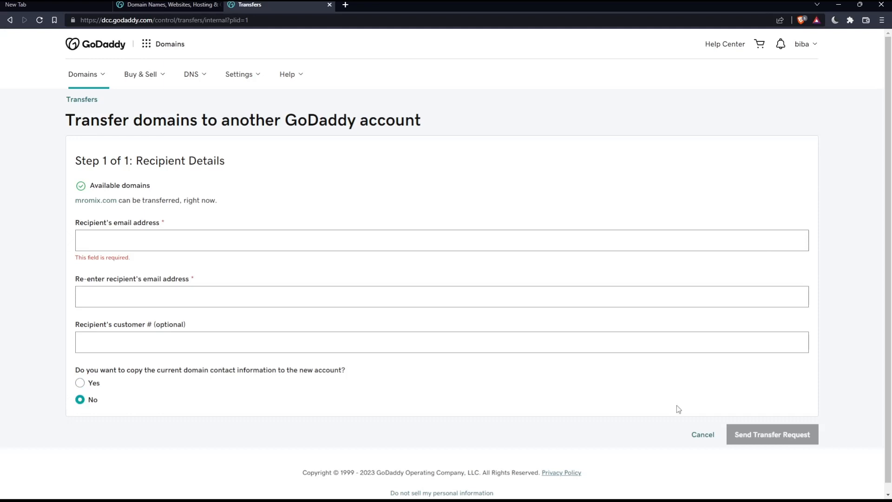
pyautogui.moveTo(380, 396)
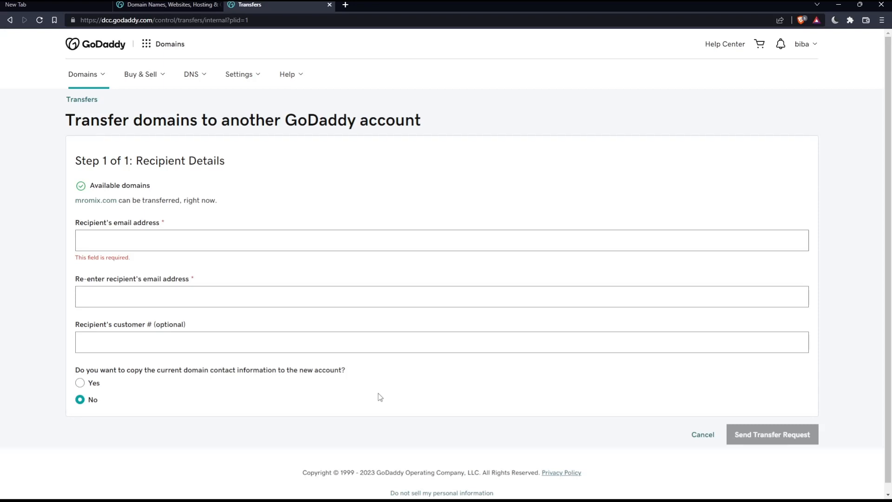
pyautogui.moveTo(343, 204)
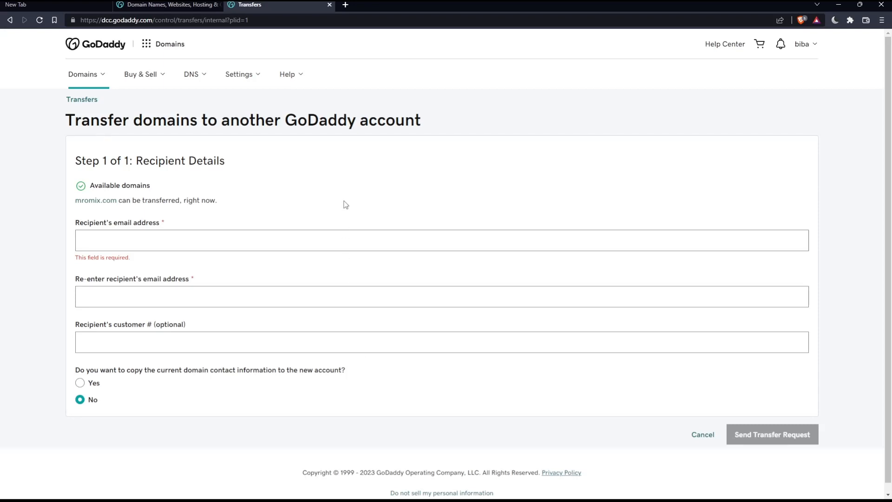